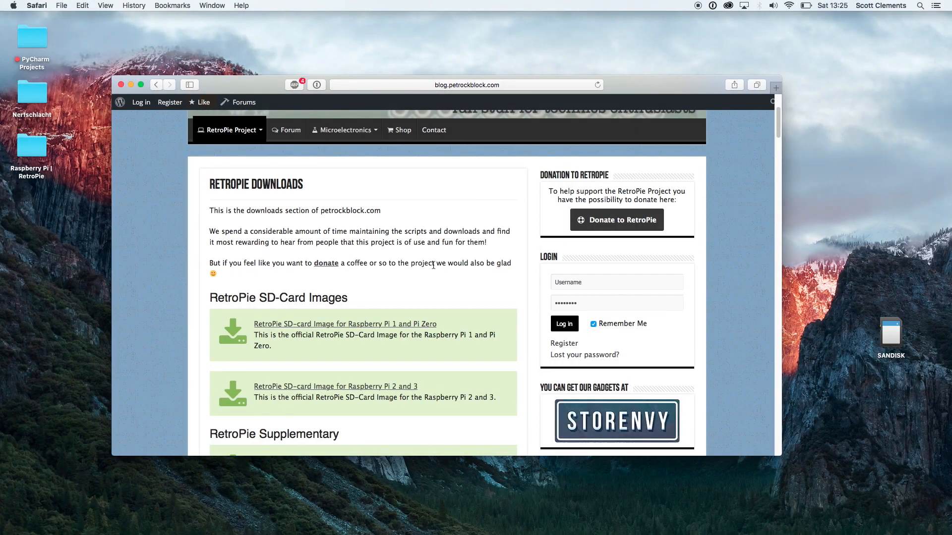
- Download the Standard Version RetroPie image for Raspberry Pi 1 and Pi Zero
{"action": "left_click", "coordinate": [345, 323]}
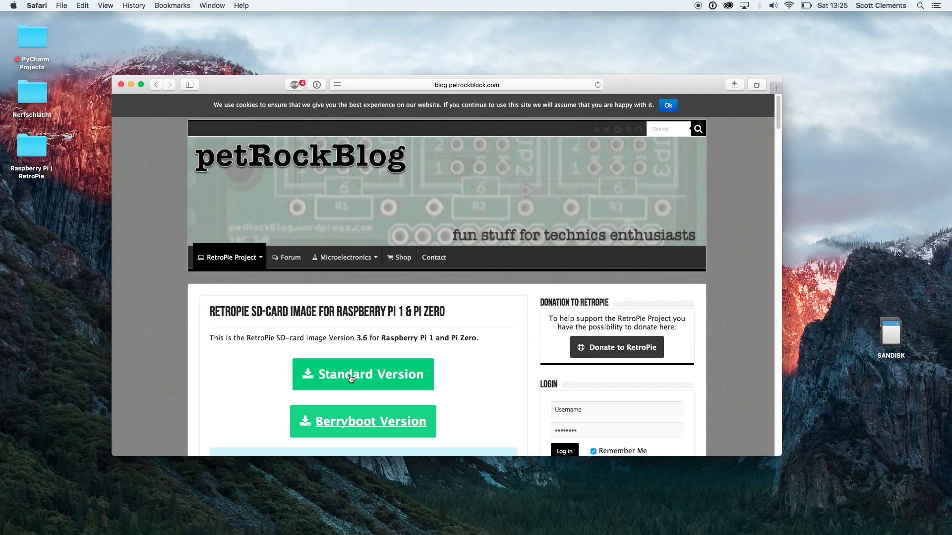
{"action": "left_click", "coordinate": [362, 374]}
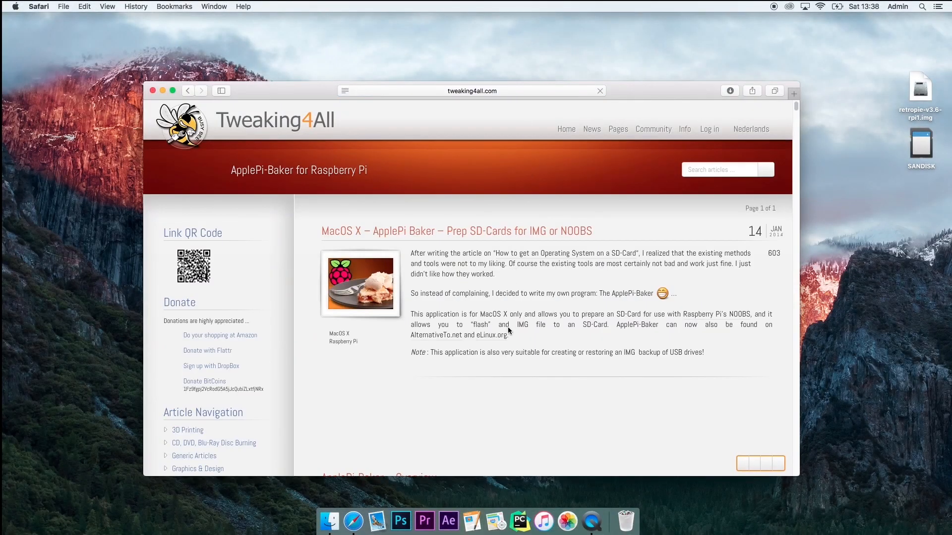
- Download ApplePi-Baker, launch it from Applications and authorize it with the admin password
{"action": "scroll", "scroll_direction": "down", "scroll_amount": 3}
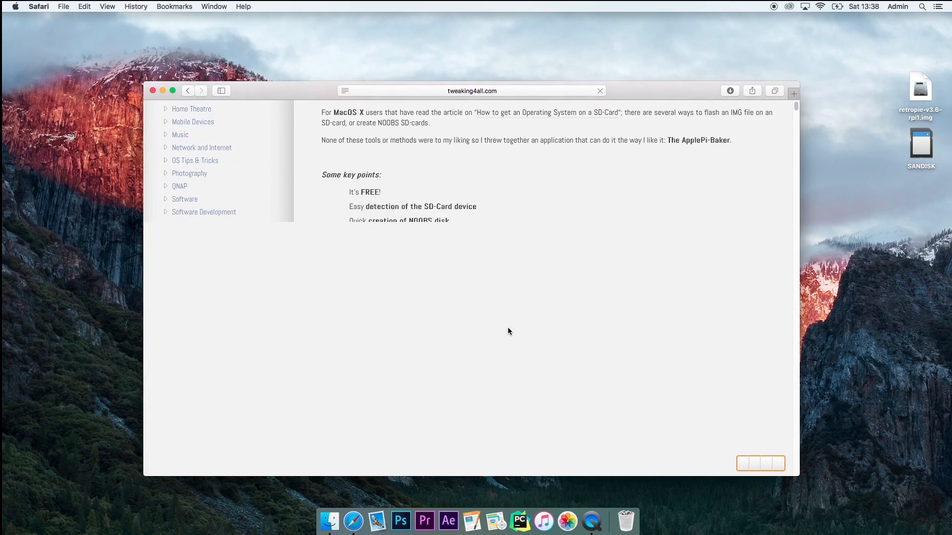
{"action": "scroll", "scroll_direction": "down", "scroll_amount": 3}
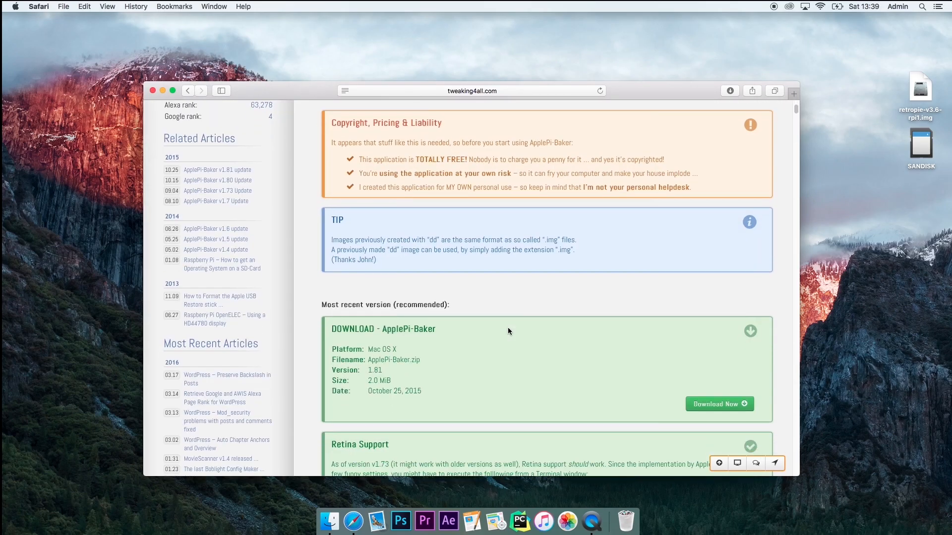
{"action": "mouse_move", "coordinate": [605, 406]}
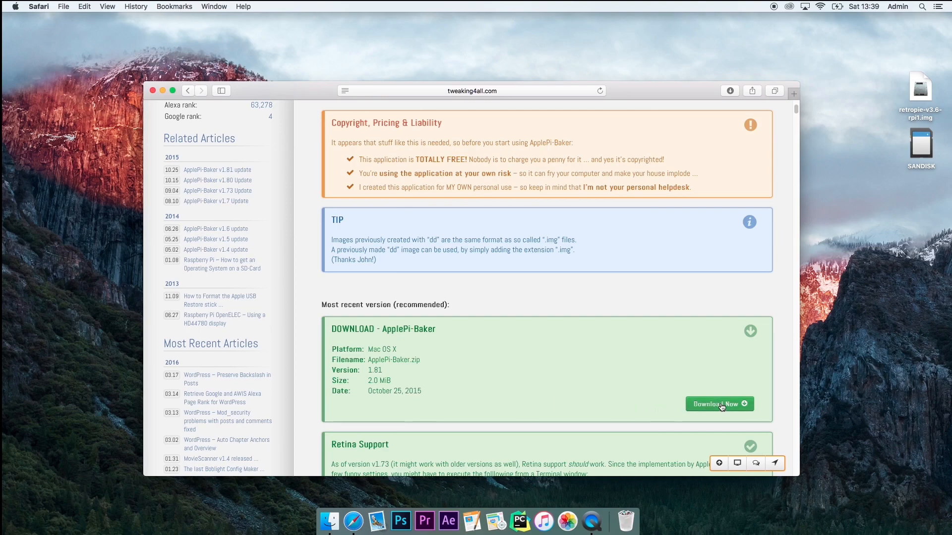
{"action": "left_click", "coordinate": [718, 403]}
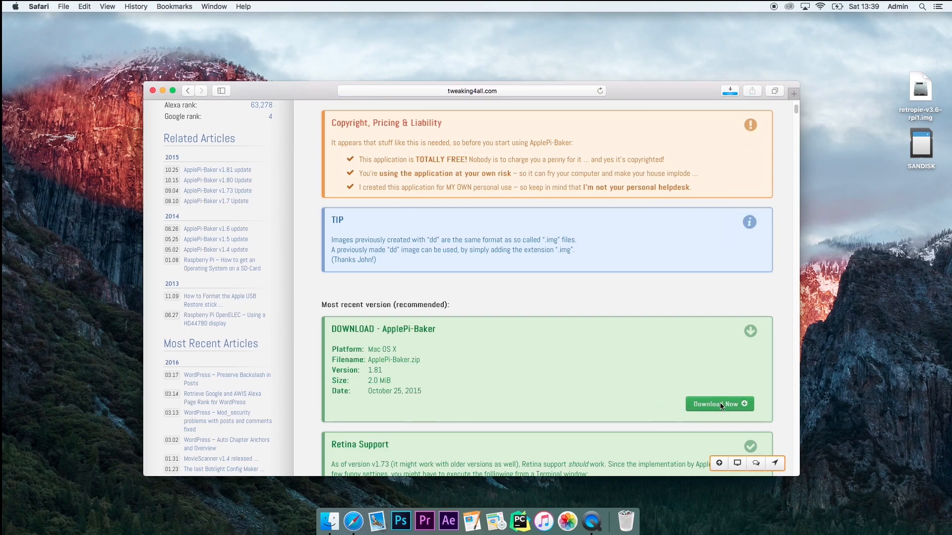
{"action": "left_click", "coordinate": [718, 403]}
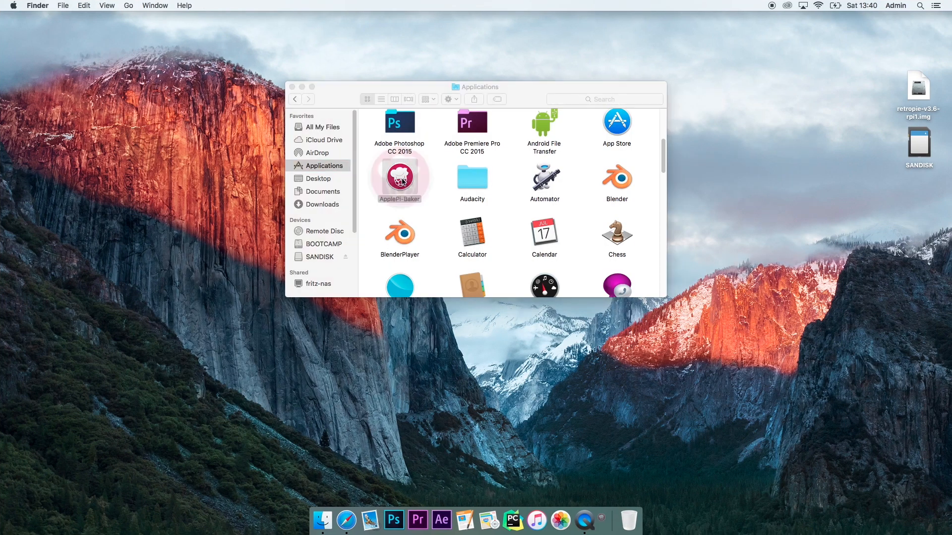
{"action": "double_click", "coordinate": [400, 178]}
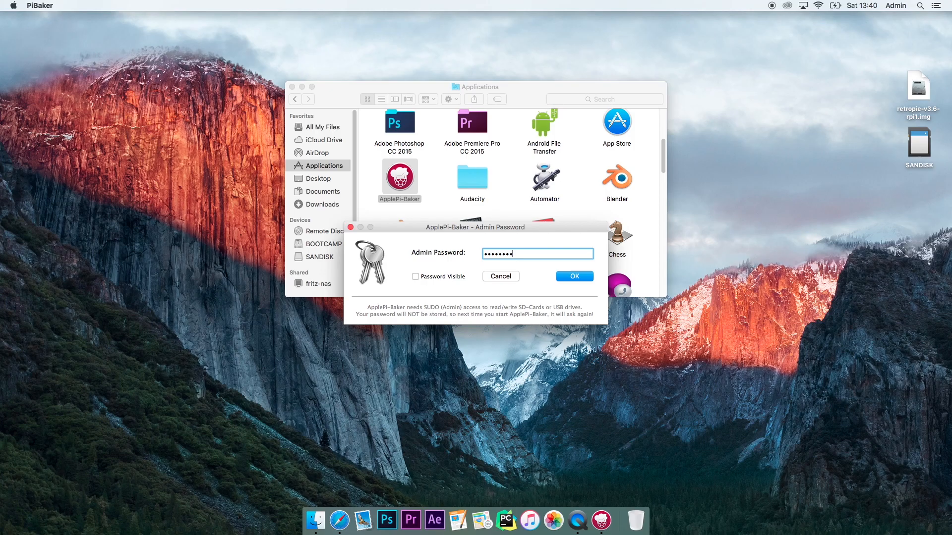
{"action": "left_click", "coordinate": [573, 277]}
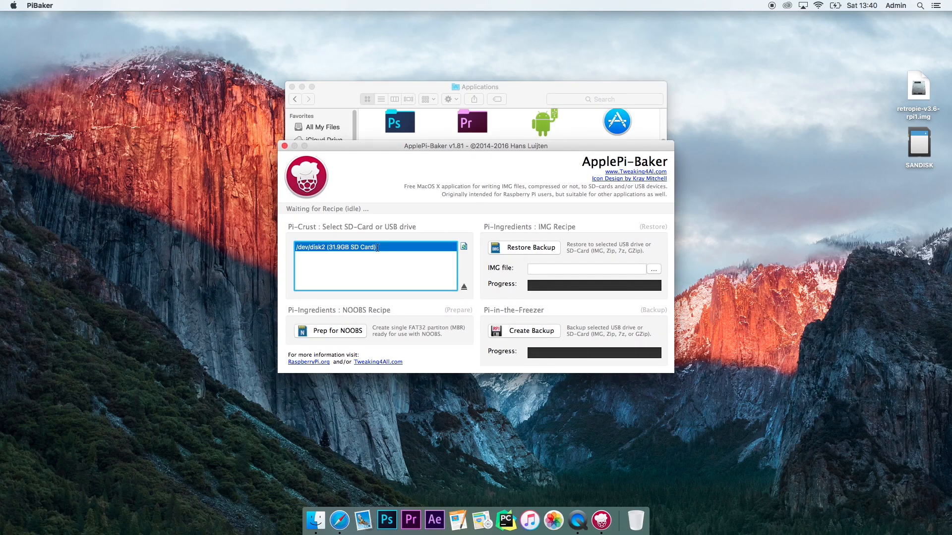
- Prep /dev/disk2 for NOOBS, confirming the erase, then pick the RetroPie image to write
{"action": "left_click", "coordinate": [338, 331]}
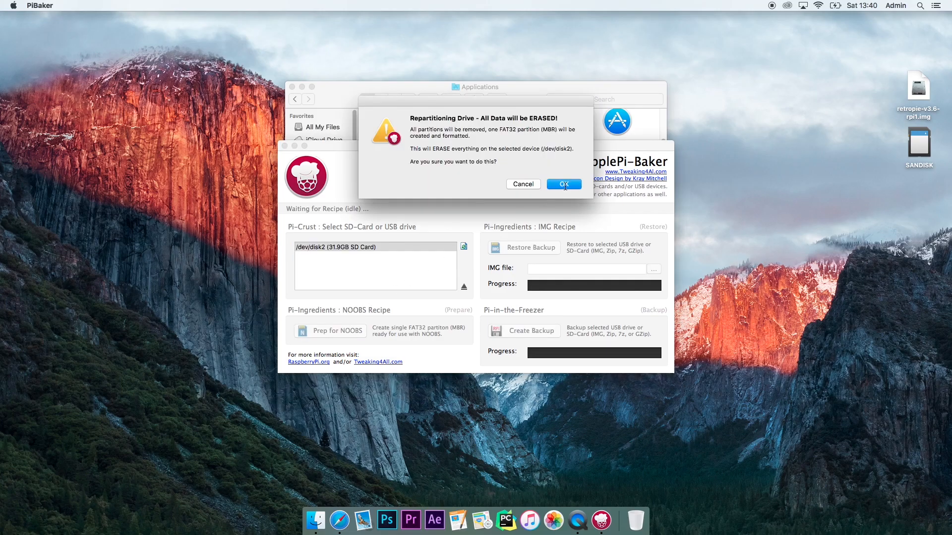
{"action": "left_click", "coordinate": [563, 184]}
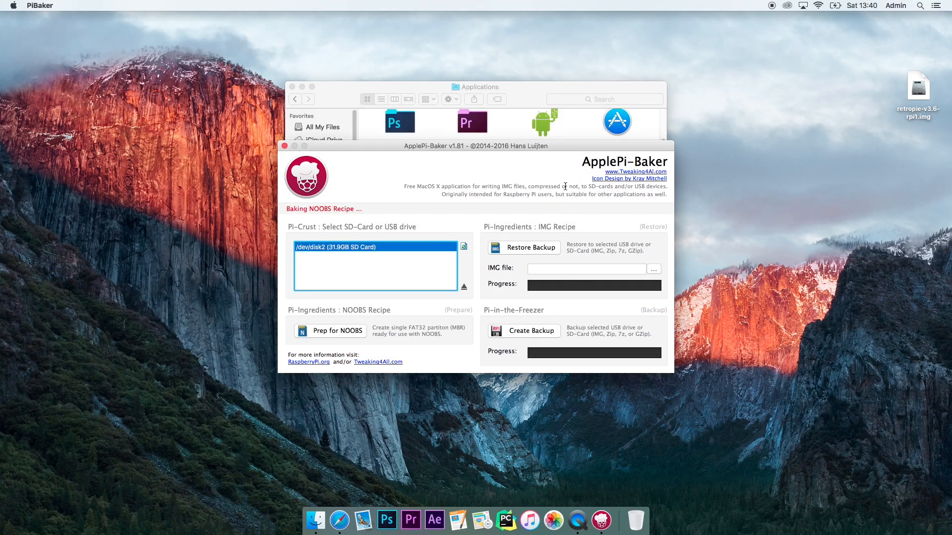
{"action": "left_click", "coordinate": [337, 331]}
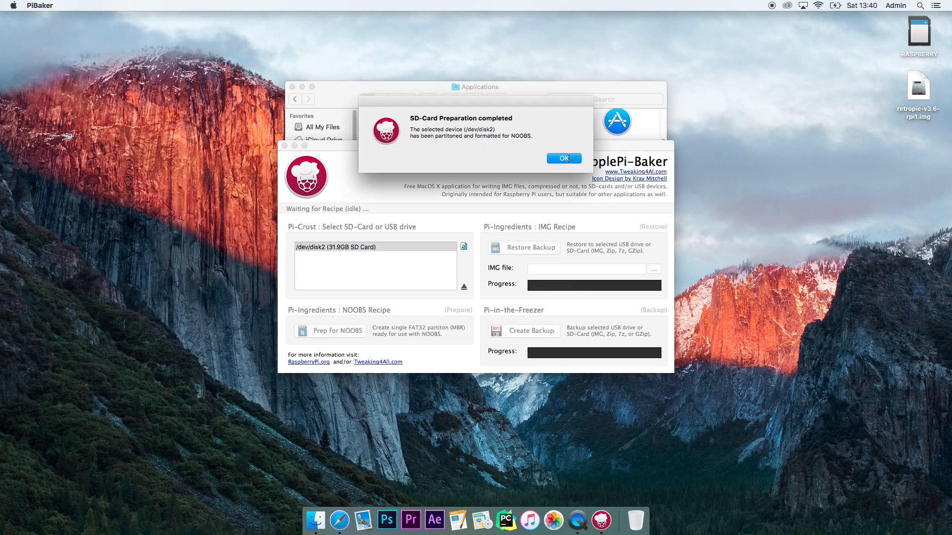
{"action": "left_click", "coordinate": [564, 158]}
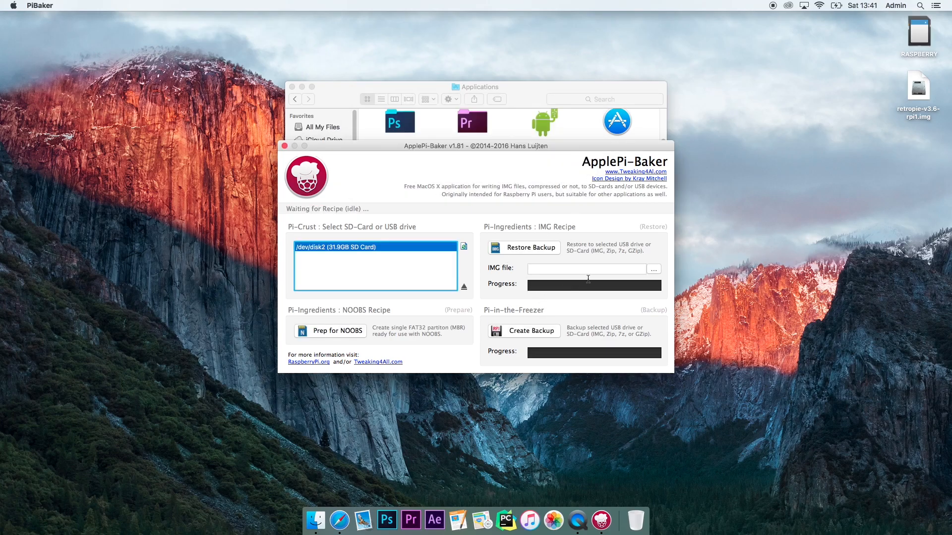
{"action": "left_click", "coordinate": [653, 269]}
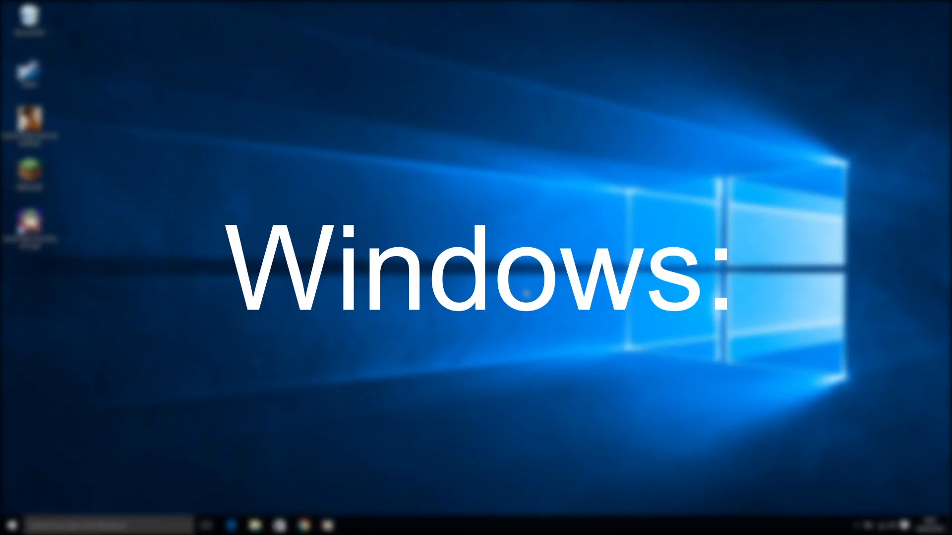
{"action": "left_click", "coordinate": [9, 525]}
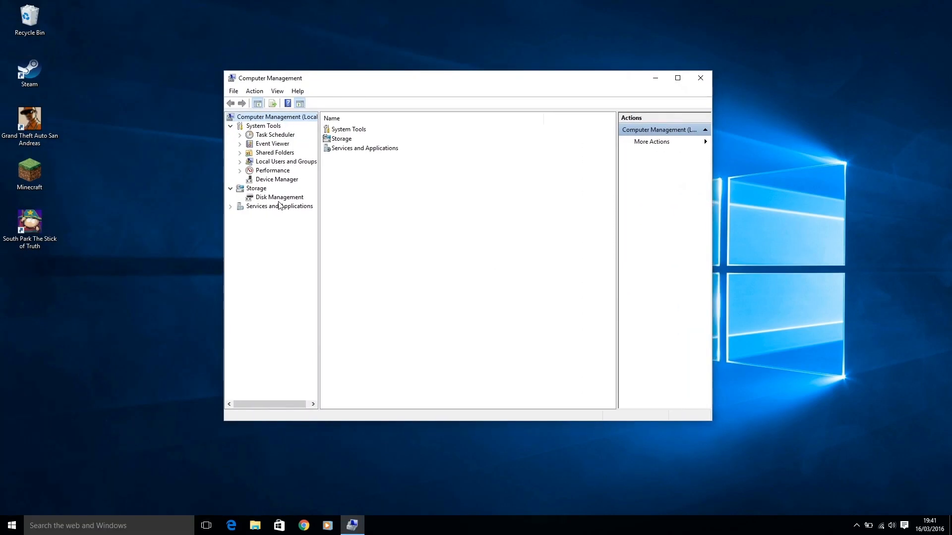
- In Disk Management, format the GreatName (D:) partition as FAT32 labelled RetroPie
{"action": "left_click", "coordinate": [279, 196]}
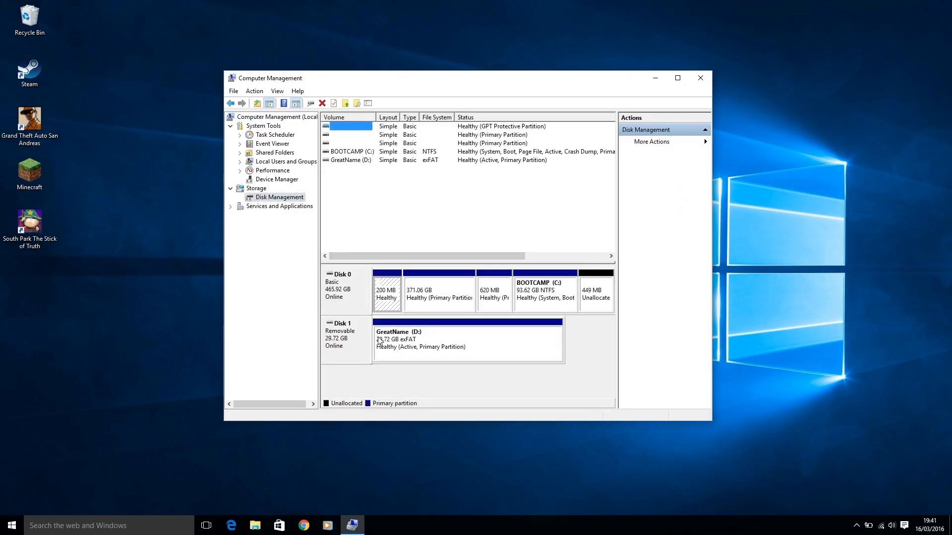
{"action": "right_click", "coordinate": [466, 339]}
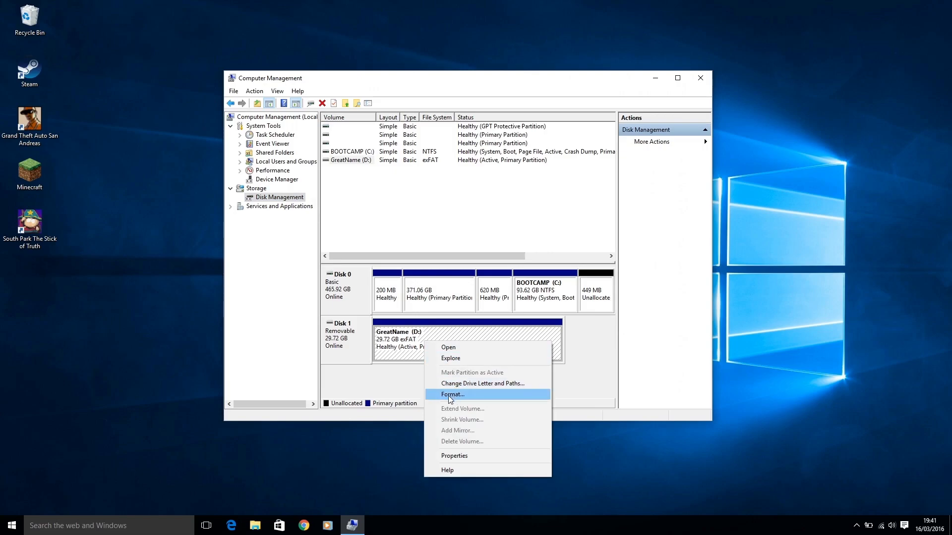
{"action": "left_click", "coordinate": [452, 394]}
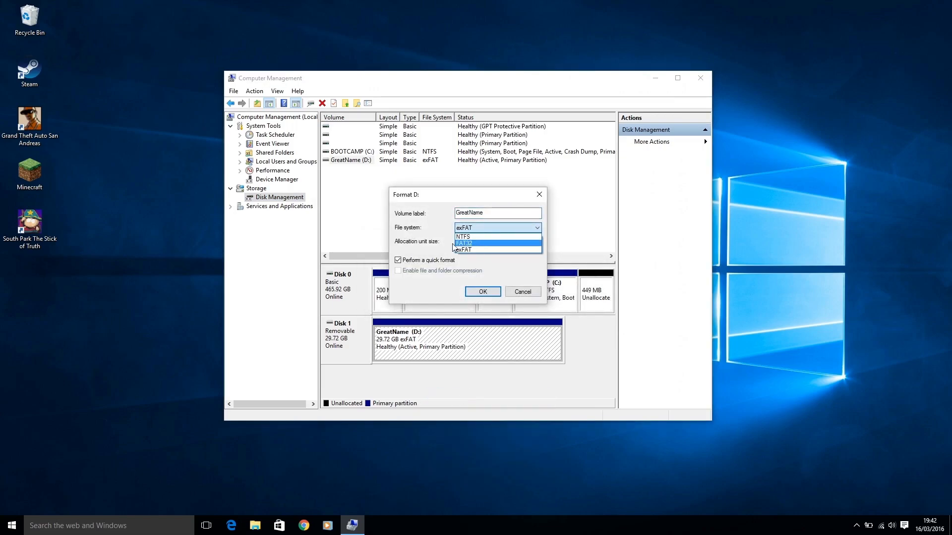
{"action": "left_click", "coordinate": [464, 243]}
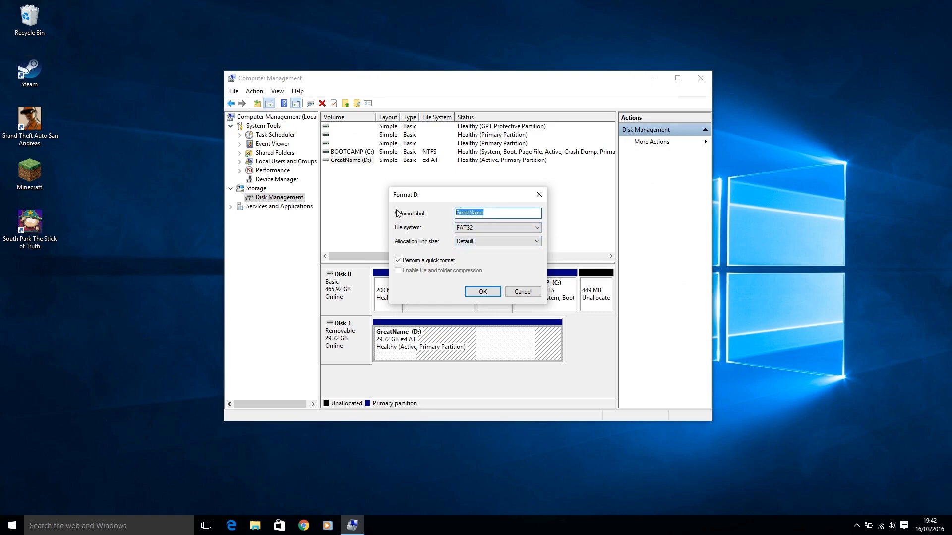
{"action": "type", "text": "RetroPie"}
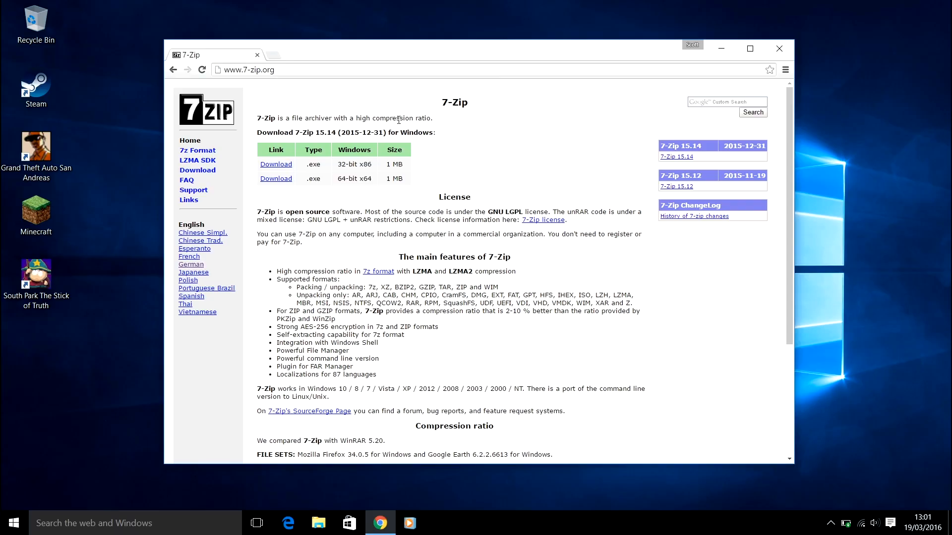
{"action": "mouse_move", "coordinate": [353, 162]}
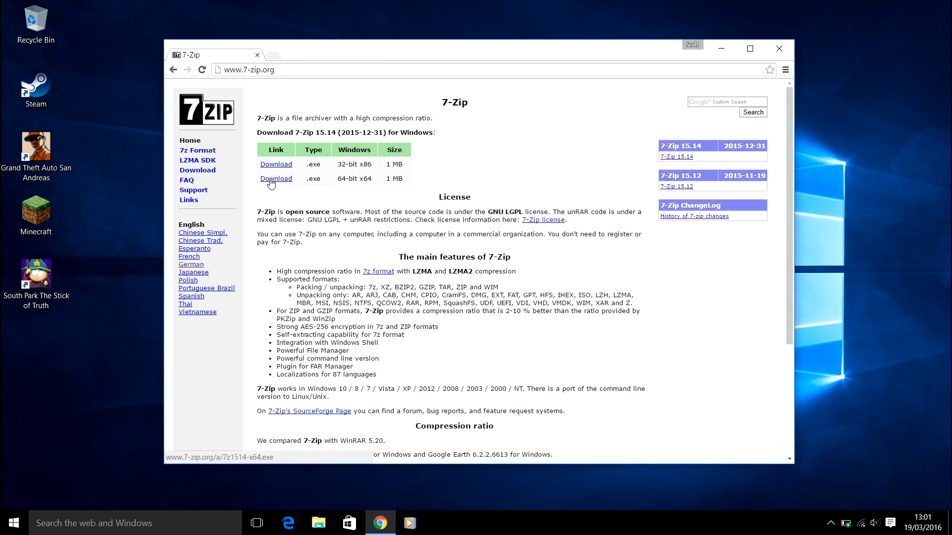
- Download the 64-bit 7-Zip installer and install it to C:\Program Files\7-Zip
{"action": "left_click", "coordinate": [276, 179]}
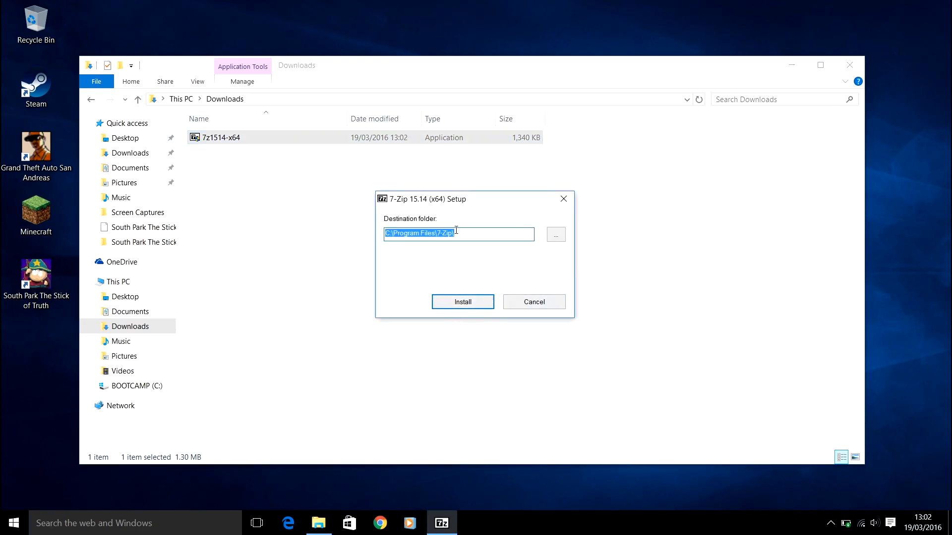
{"action": "left_click", "coordinate": [462, 301]}
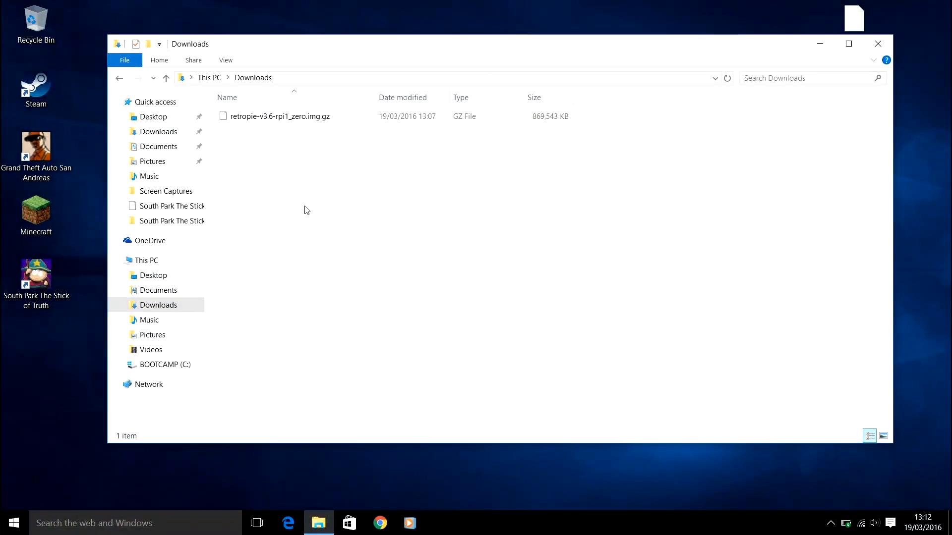
{"action": "mouse_move", "coordinate": [302, 153]}
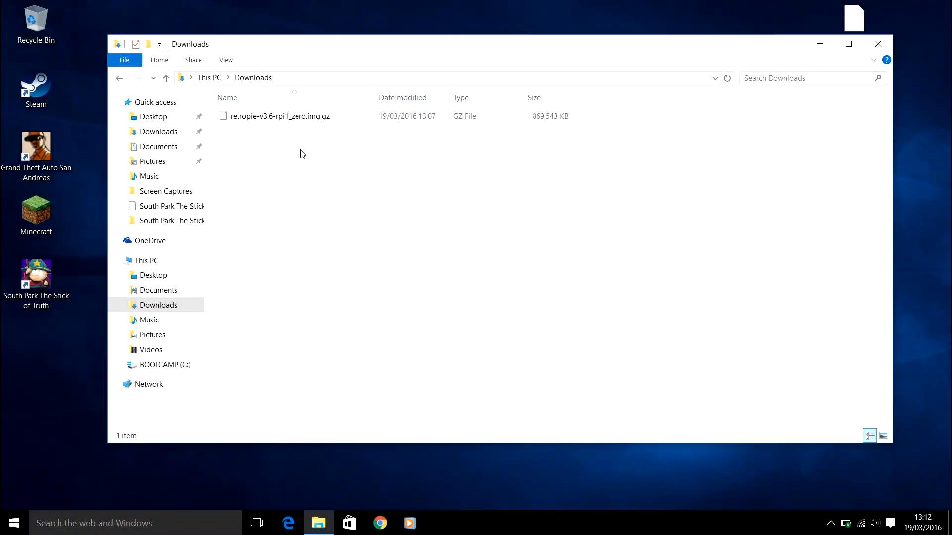
- Extract retropie-v3.6-rpi1_zero.img.gz with 7-Zip to the Desktop
{"action": "right_click", "coordinate": [279, 116]}
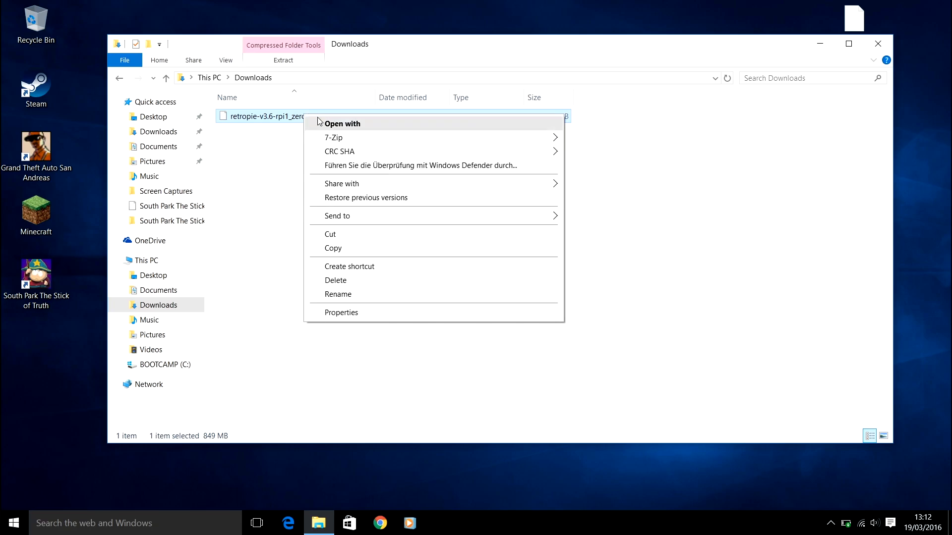
{"action": "mouse_move", "coordinate": [334, 137]}
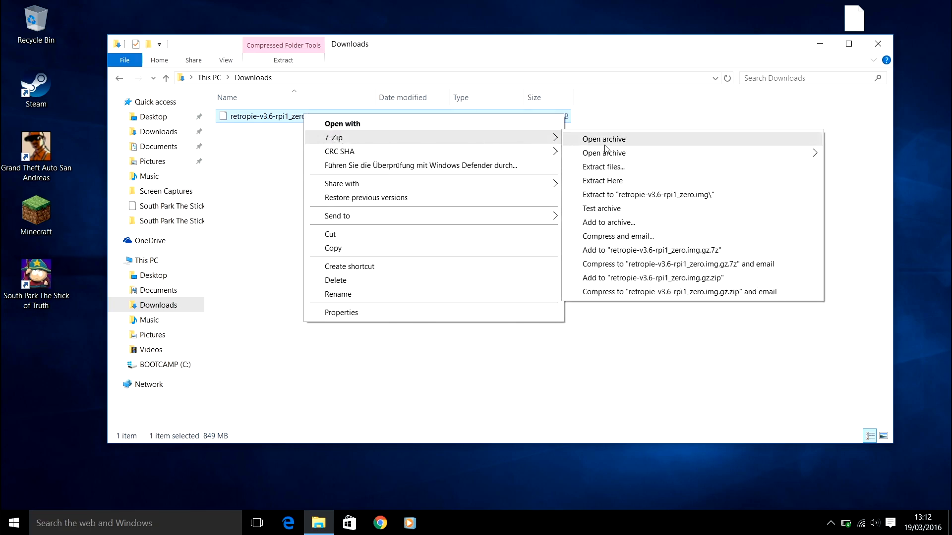
{"action": "left_click", "coordinate": [602, 167]}
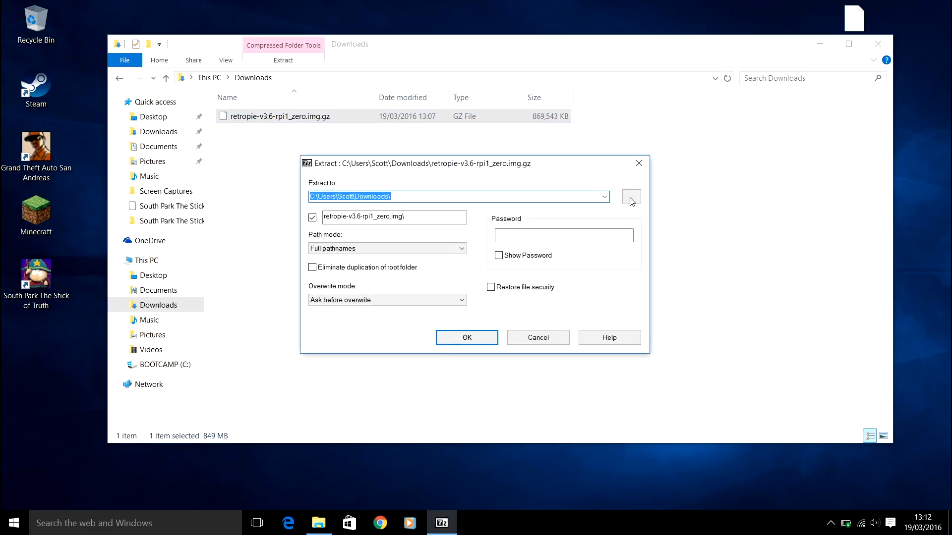
{"action": "left_click", "coordinate": [631, 196]}
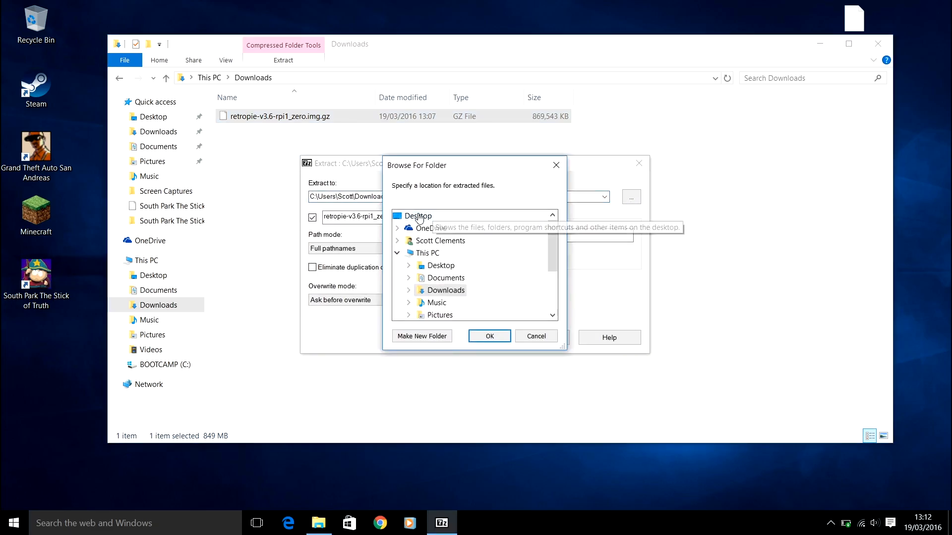
{"action": "left_click", "coordinate": [489, 336]}
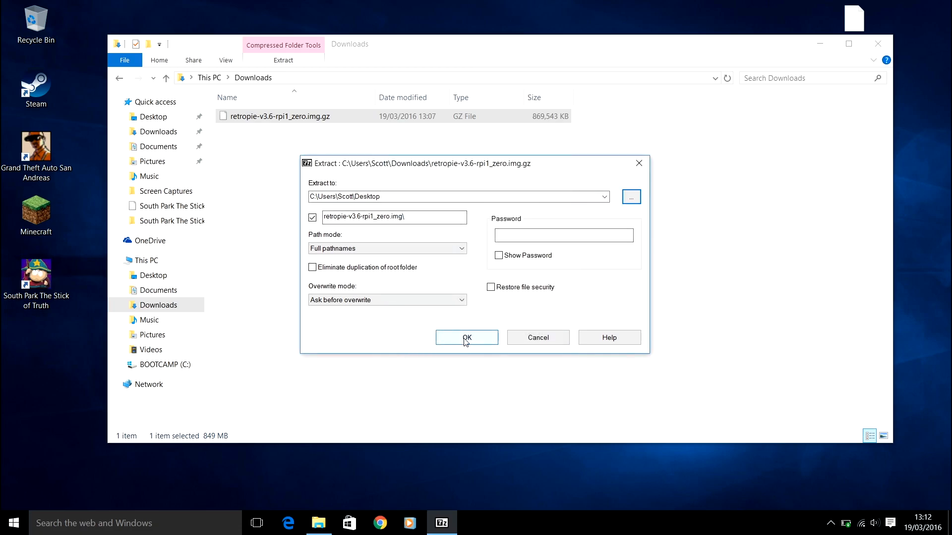
{"action": "left_click", "coordinate": [466, 337]}
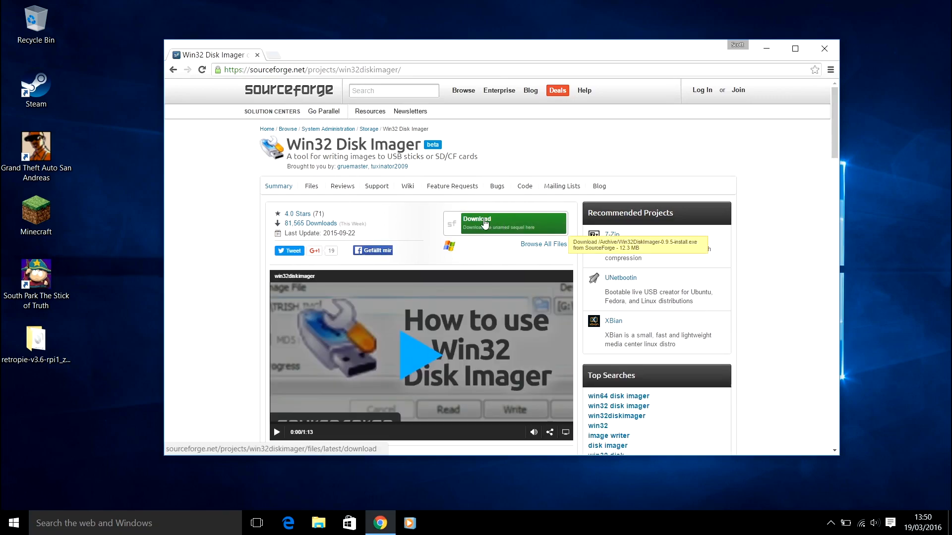
- Download the Win32 Disk Imager 0.9.5 installer from SourceForge
{"action": "left_click", "coordinate": [503, 222]}
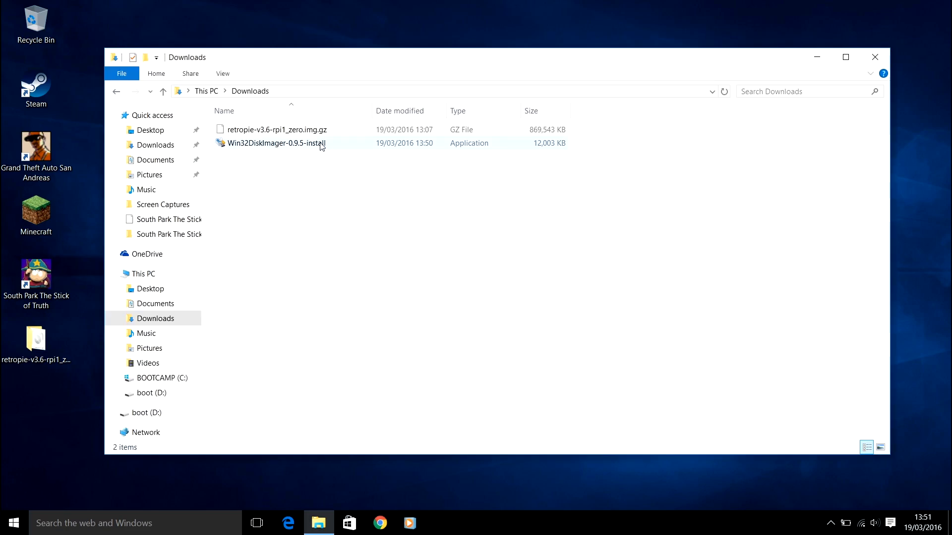
- Install Win32DiskImager 0.9.5 with defaults and launch it after setup
{"action": "left_click", "coordinate": [277, 143]}
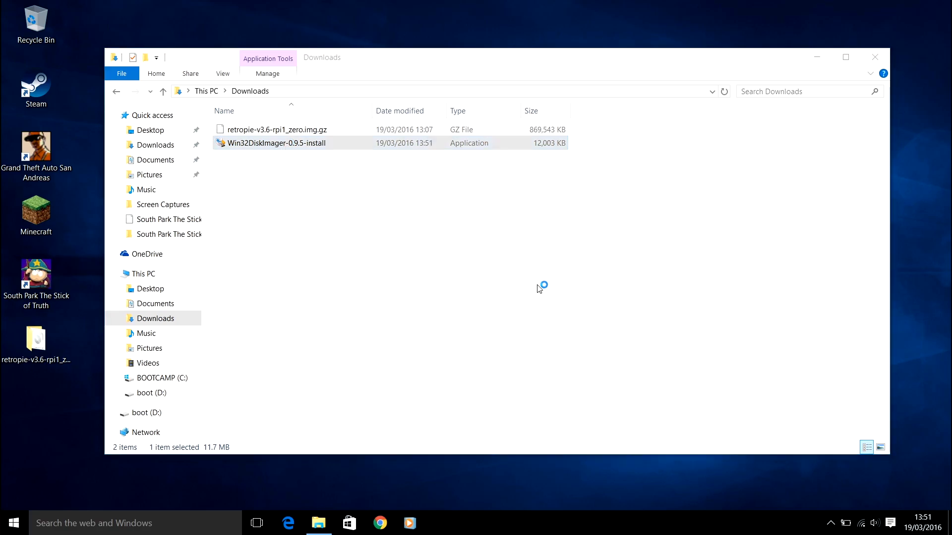
{"action": "left_click", "coordinate": [539, 359]}
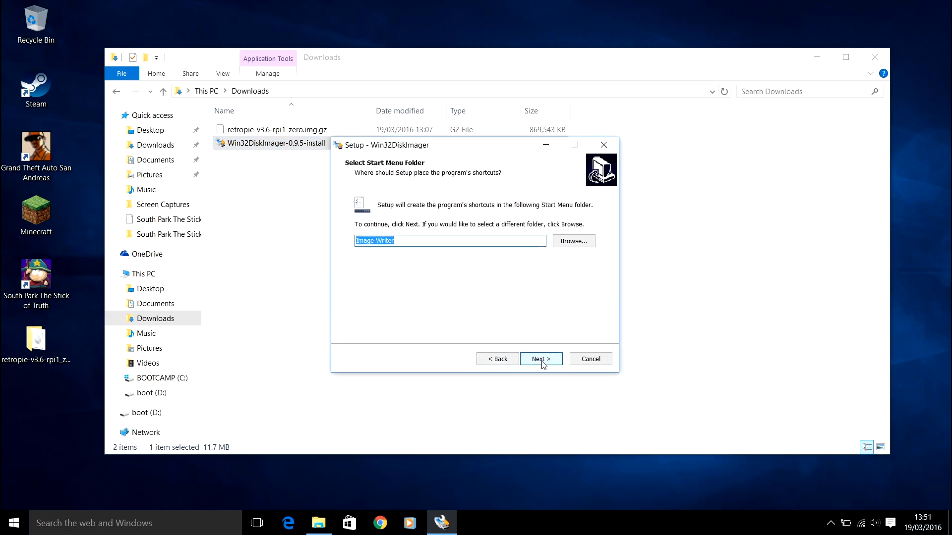
{"action": "left_click", "coordinate": [539, 359]}
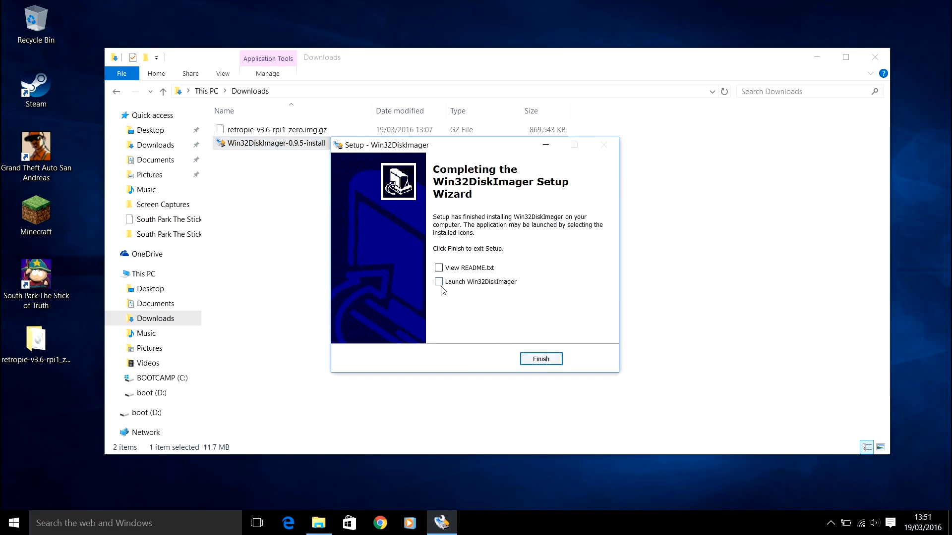
{"action": "left_click", "coordinate": [539, 359]}
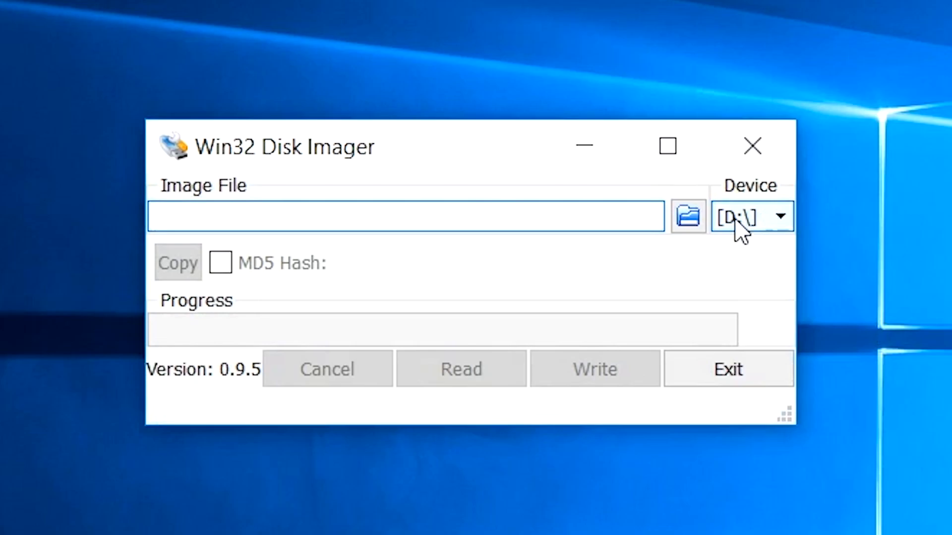
- Load retropie-v3.6-rpi1_zero.img from the Desktop and write it to drive D:
{"action": "left_click", "coordinate": [686, 215]}
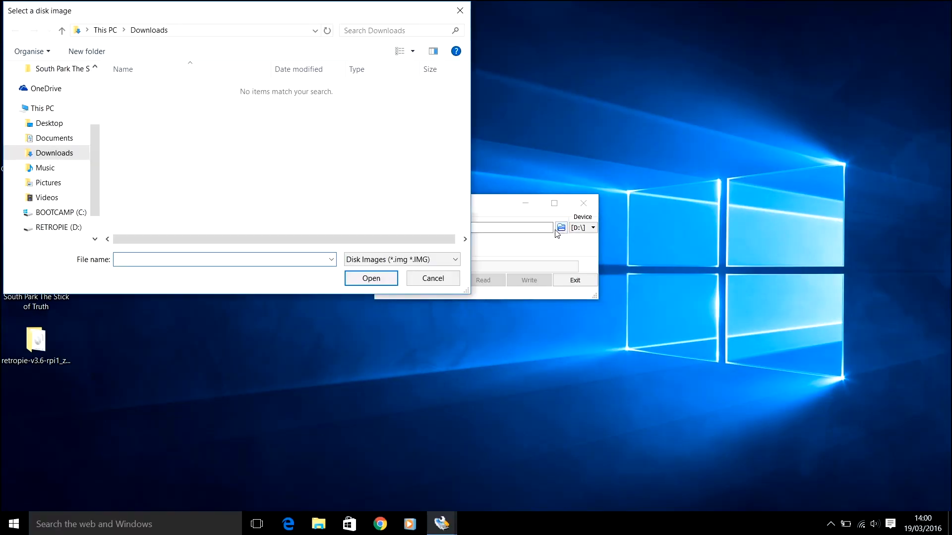
{"action": "left_click", "coordinate": [49, 122]}
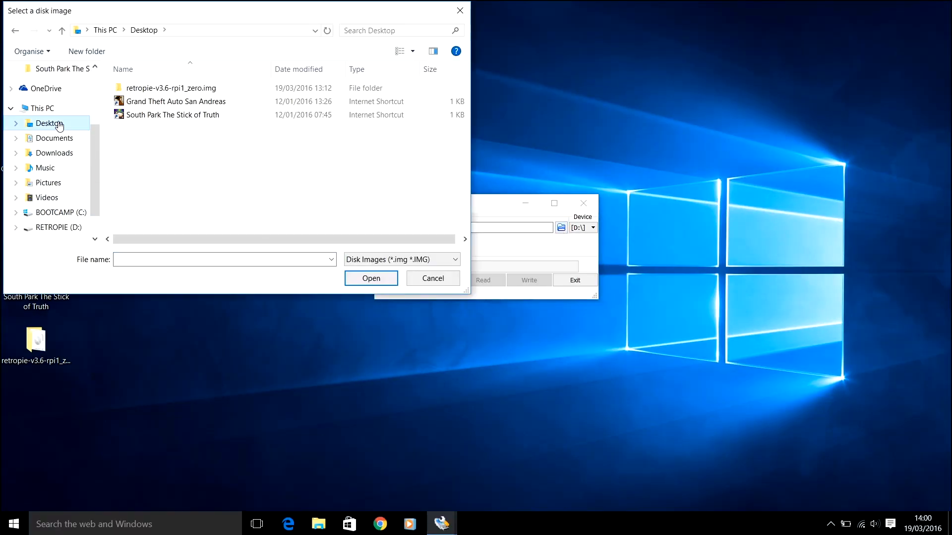
{"action": "double_click", "coordinate": [169, 88]}
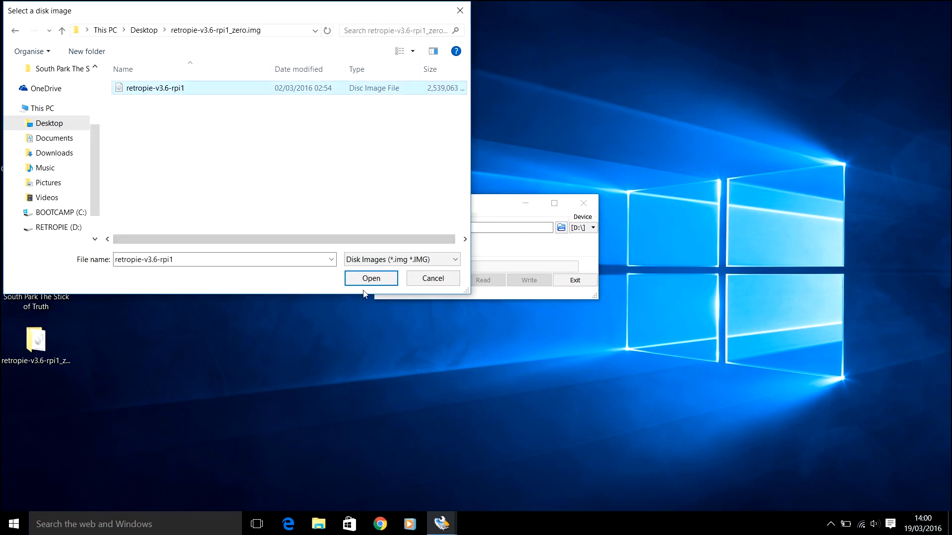
{"action": "left_click", "coordinate": [369, 277]}
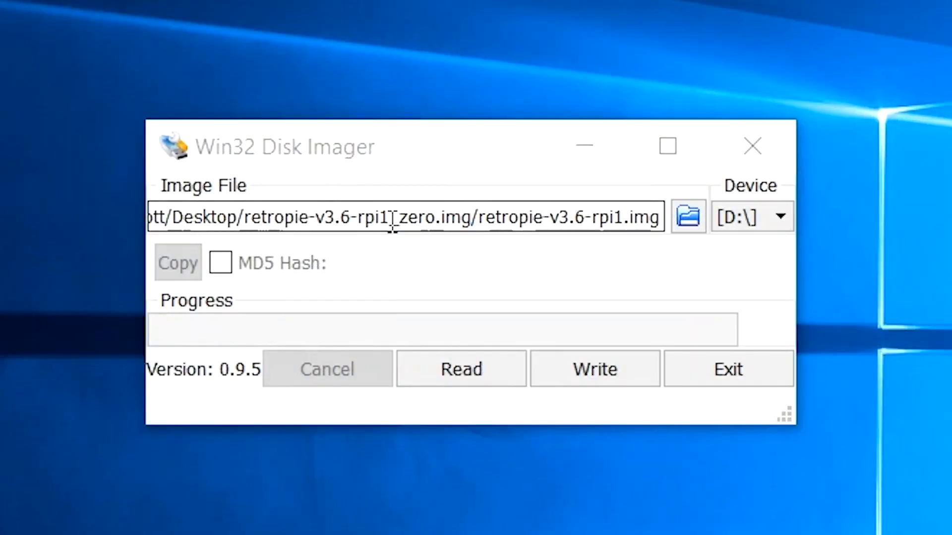
{"action": "mouse_move", "coordinate": [595, 369]}
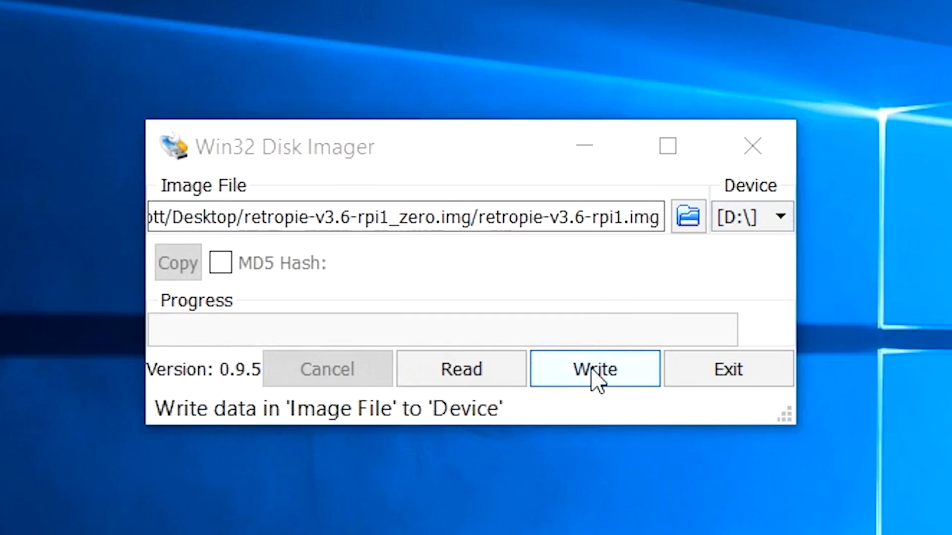
{"action": "left_click", "coordinate": [594, 369]}
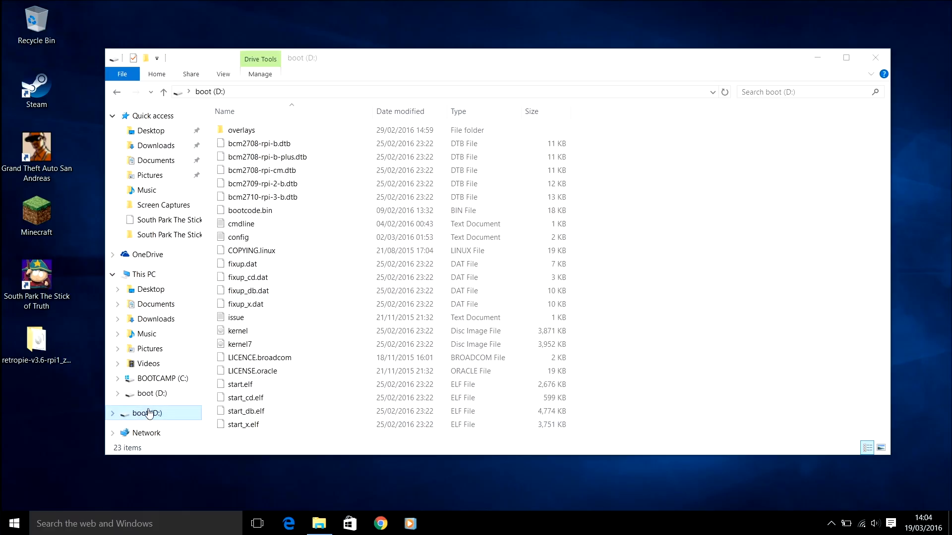
- Eject the boot (D:) drive from the navigation pane
{"action": "right_click", "coordinate": [149, 412]}
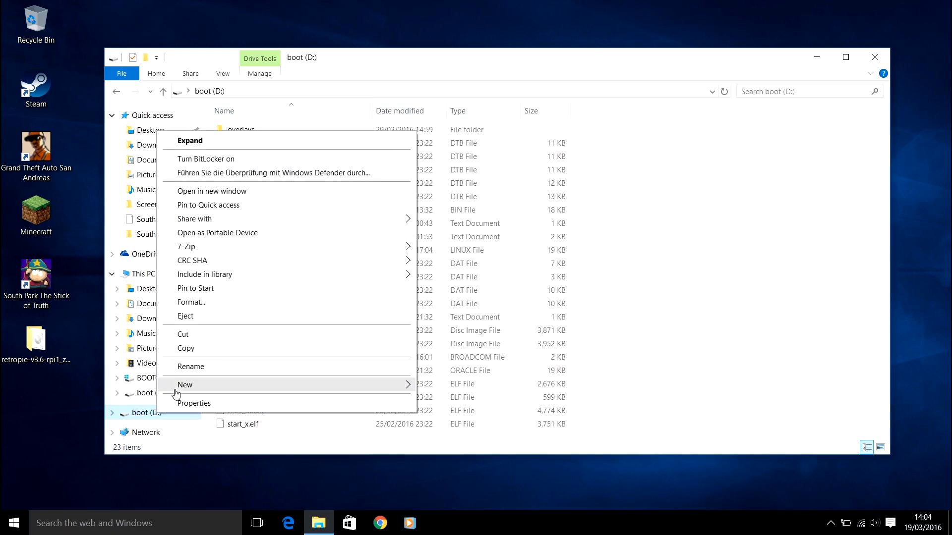
{"action": "left_click", "coordinate": [185, 316]}
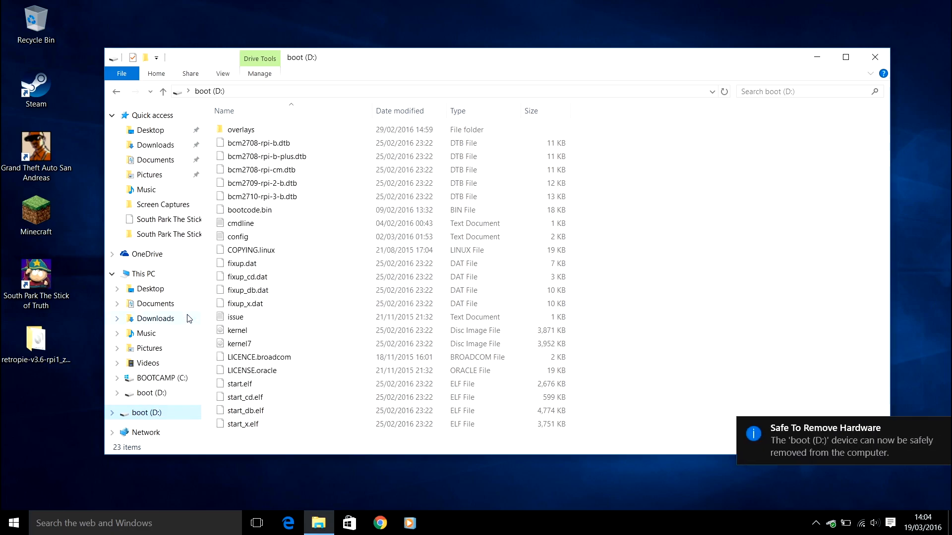